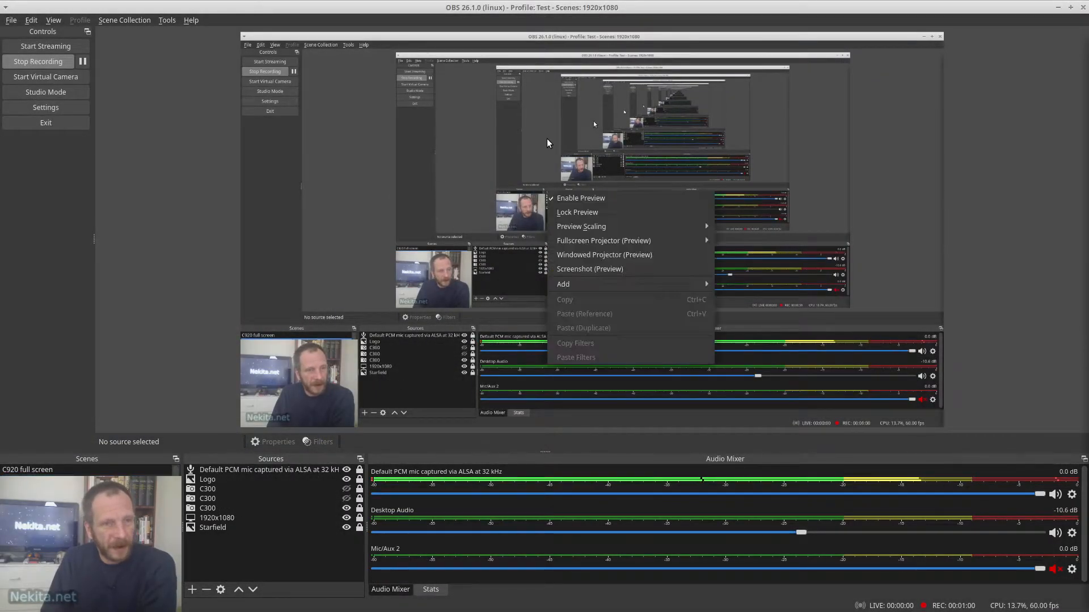
Disable the live preview and add a new Browser source named Test to the scene
{"action": "left_click", "coordinate": [580, 197]}
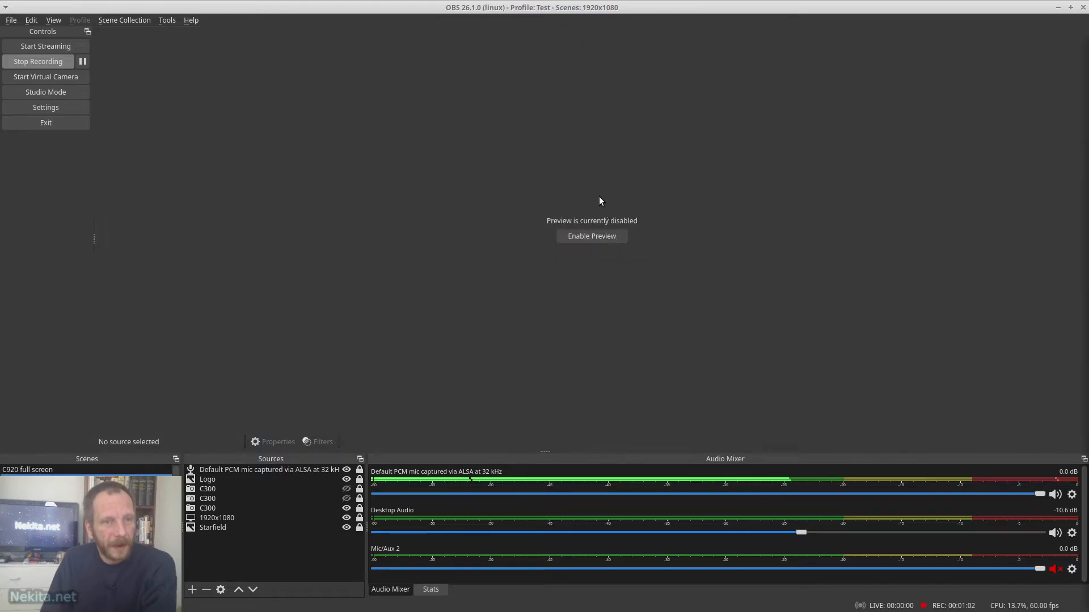
{"action": "right_click", "coordinate": [280, 551]}
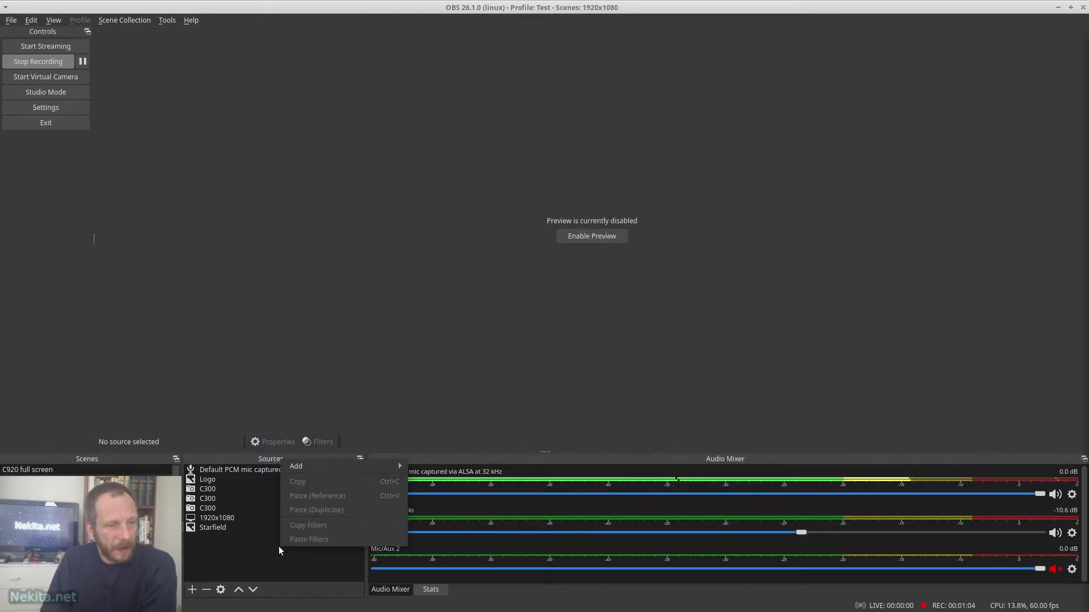
{"action": "mouse_move", "coordinate": [296, 466]}
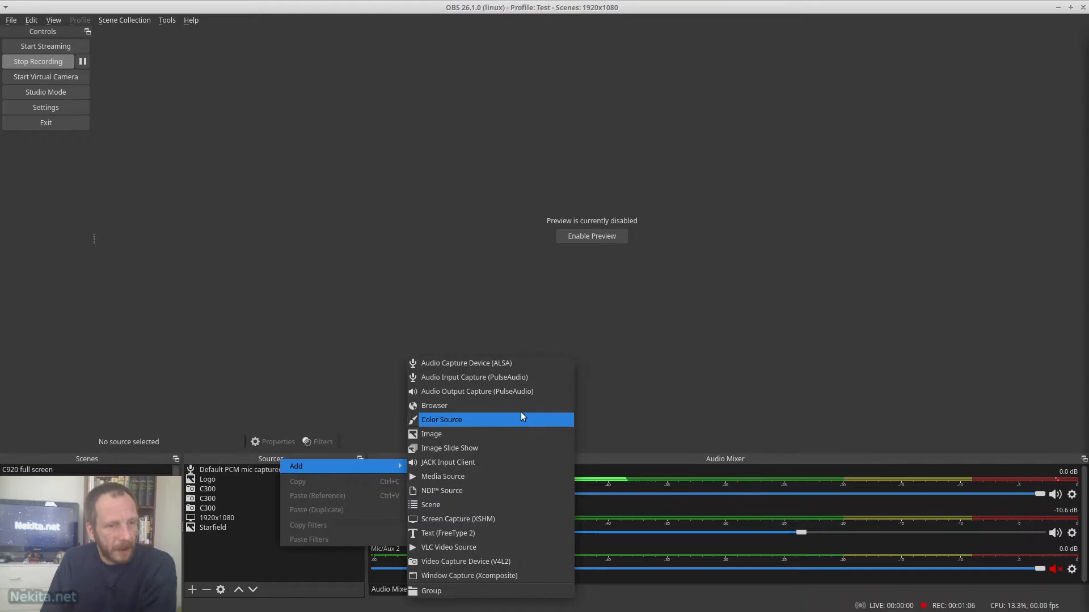
{"action": "left_click", "coordinate": [435, 405]}
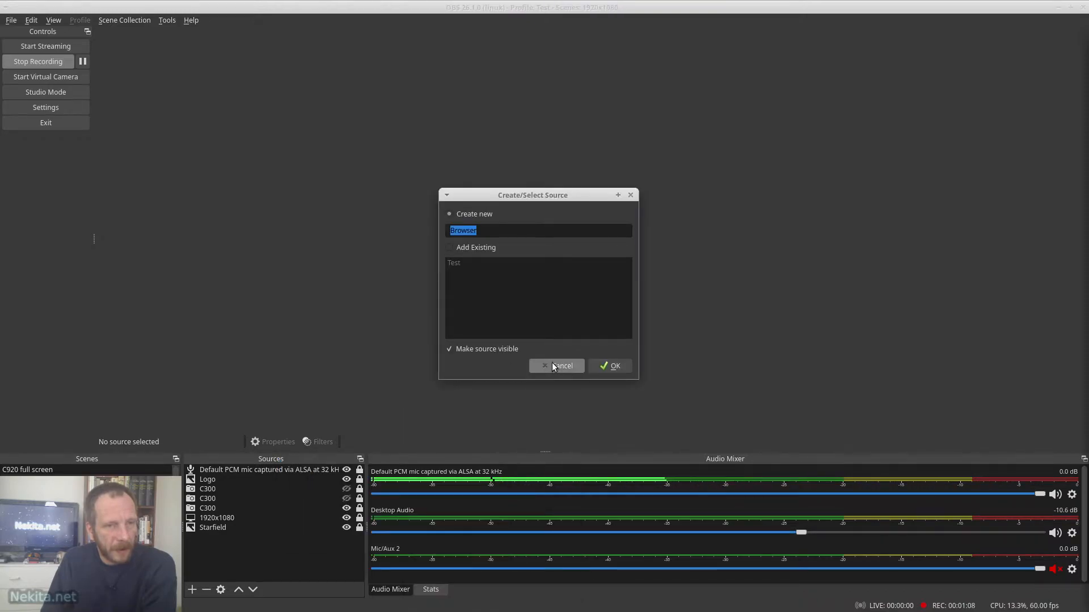
{"action": "left_click", "coordinate": [560, 365]}
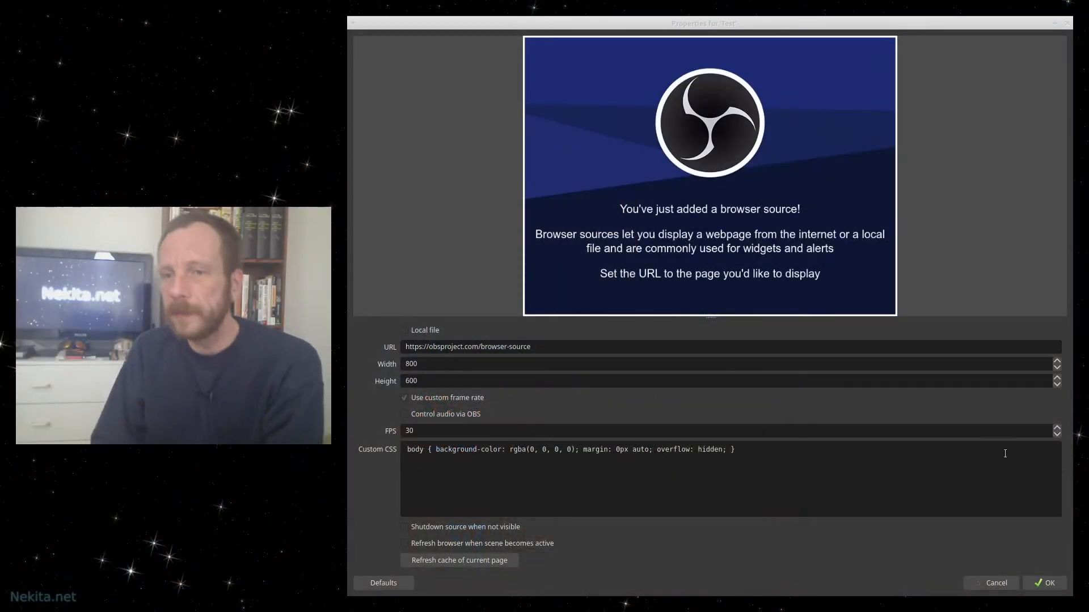
Replace the Test source's URL with youtube.com/NekitaNet and confirm the properties
{"action": "triple_click", "coordinate": [468, 347]}
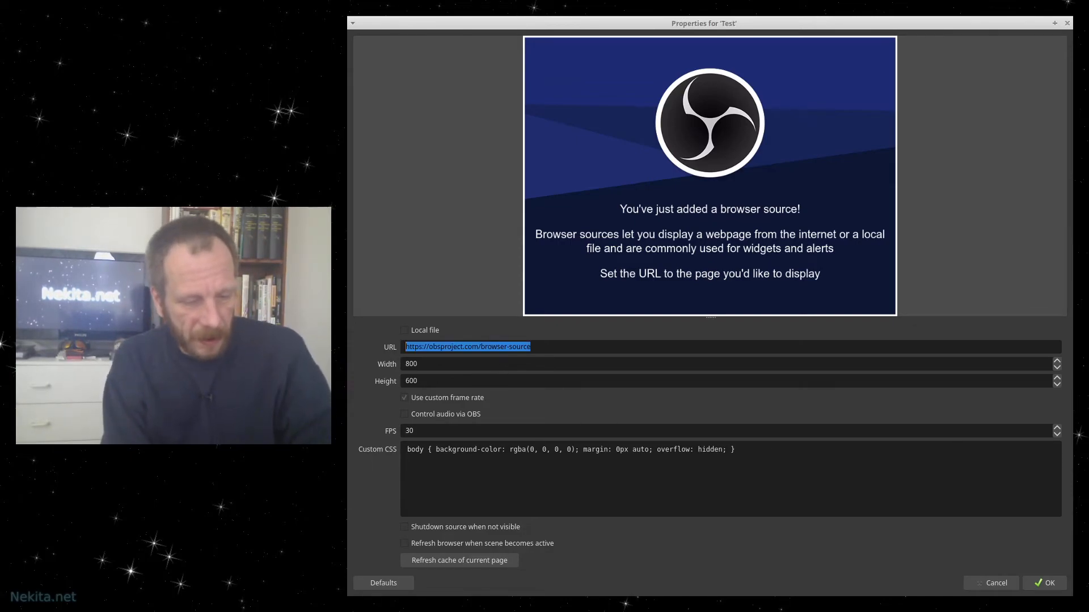
{"action": "type", "text": "youtube.com"}
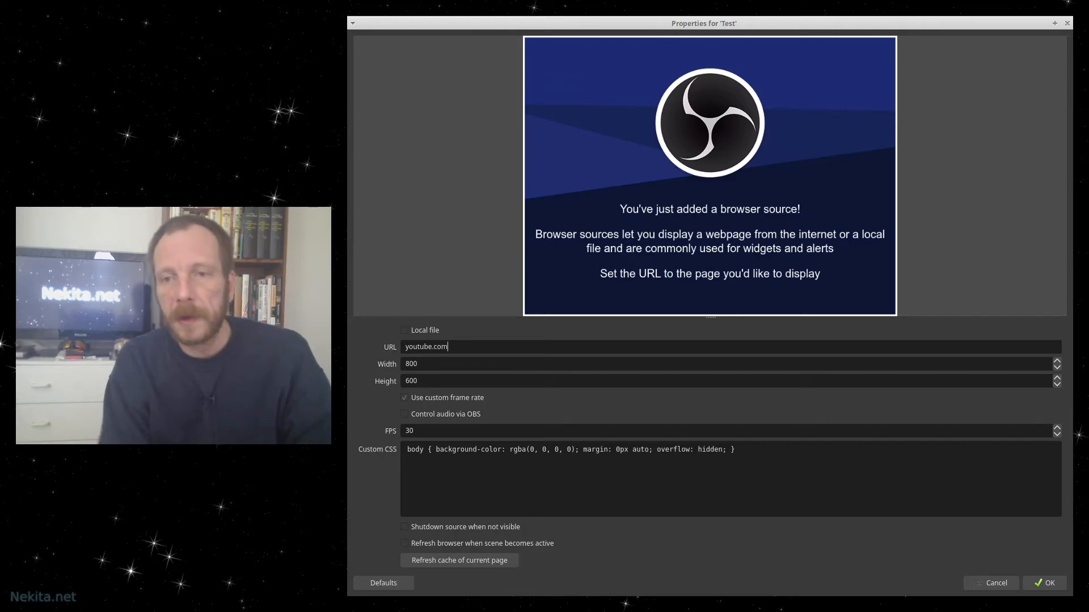
{"action": "type", "text": "/NekitaNet"}
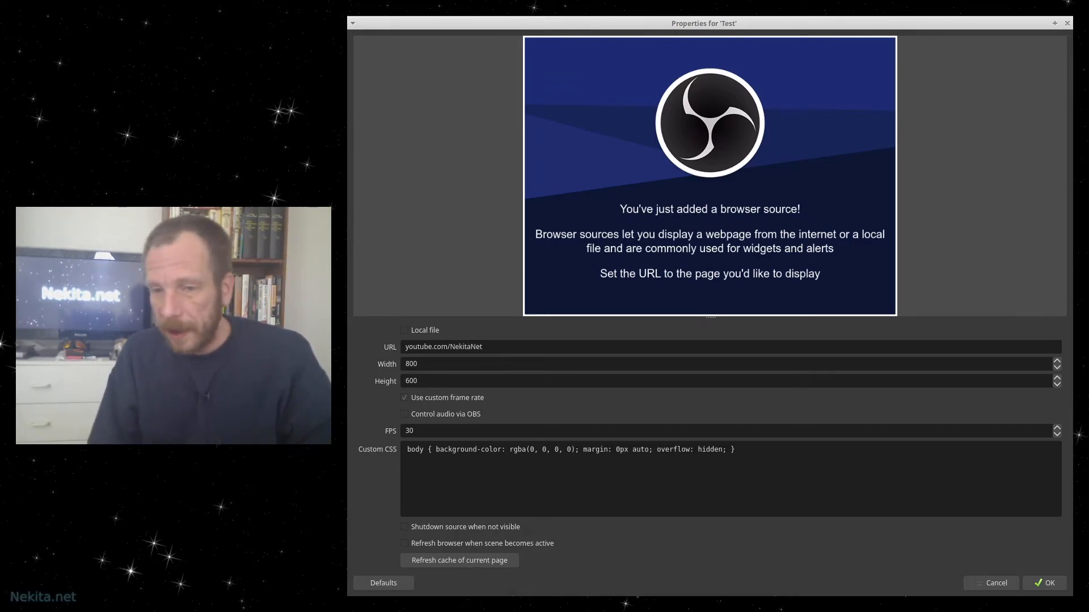
{"action": "mouse_move", "coordinate": [1049, 583]}
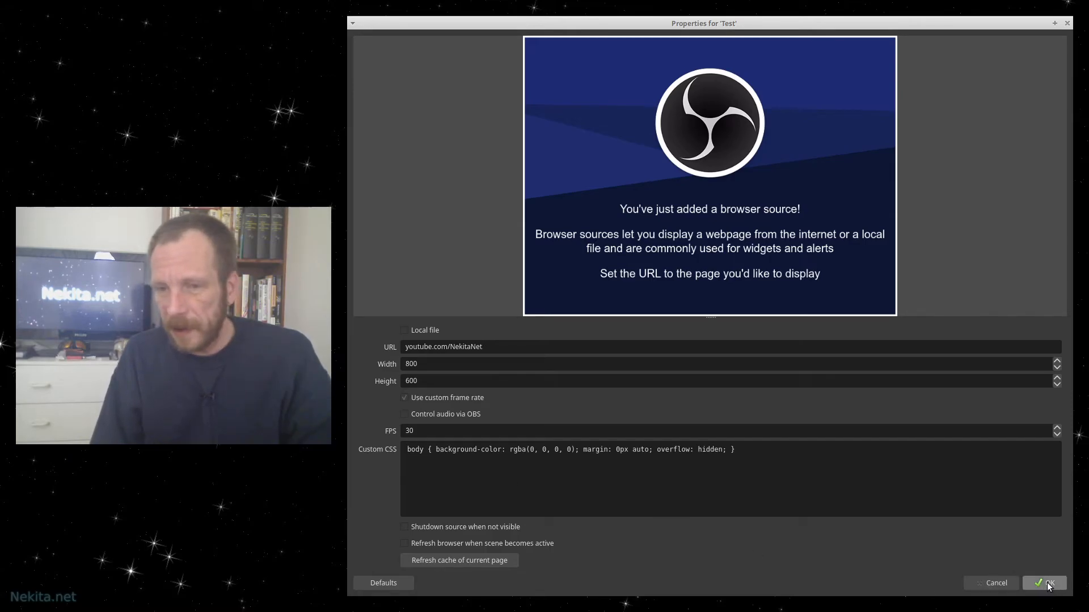
{"action": "left_click", "coordinate": [1044, 599]}
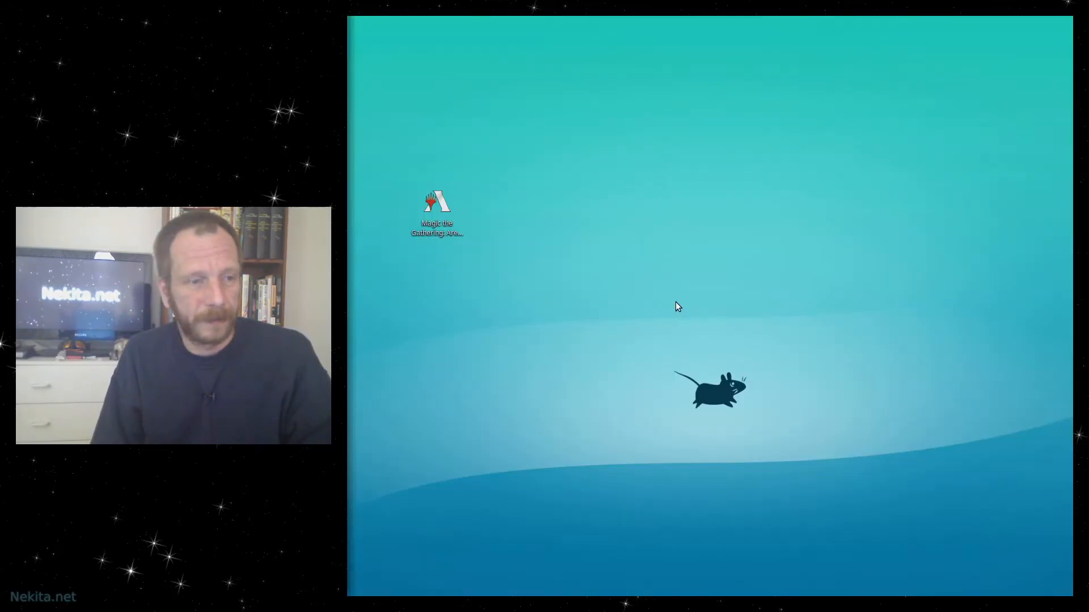